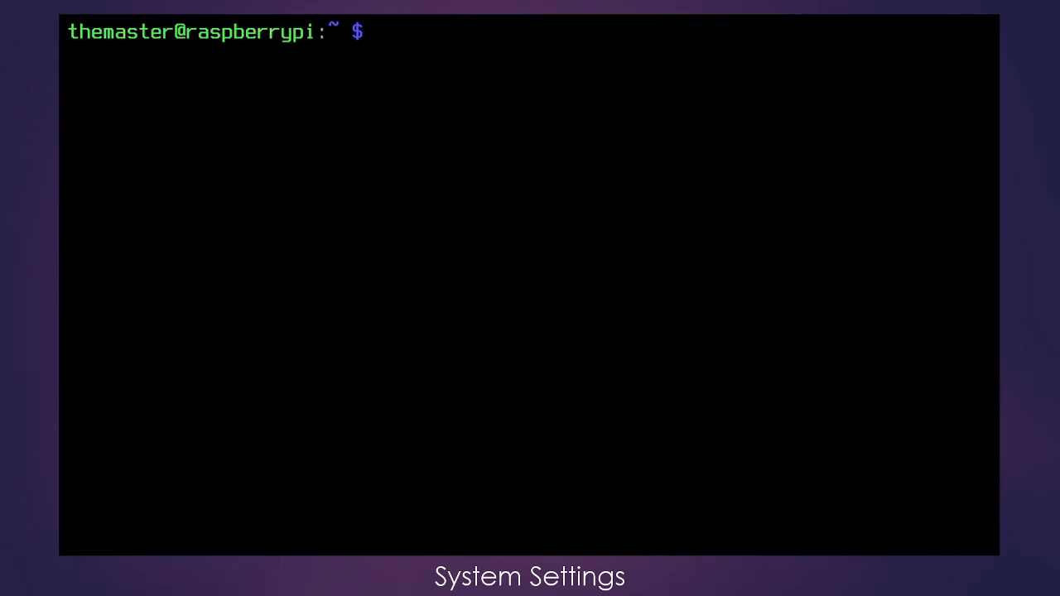
# Run 'sudo raspi-config' and supply the password to start the configuration tool
pyautogui.write('ras')
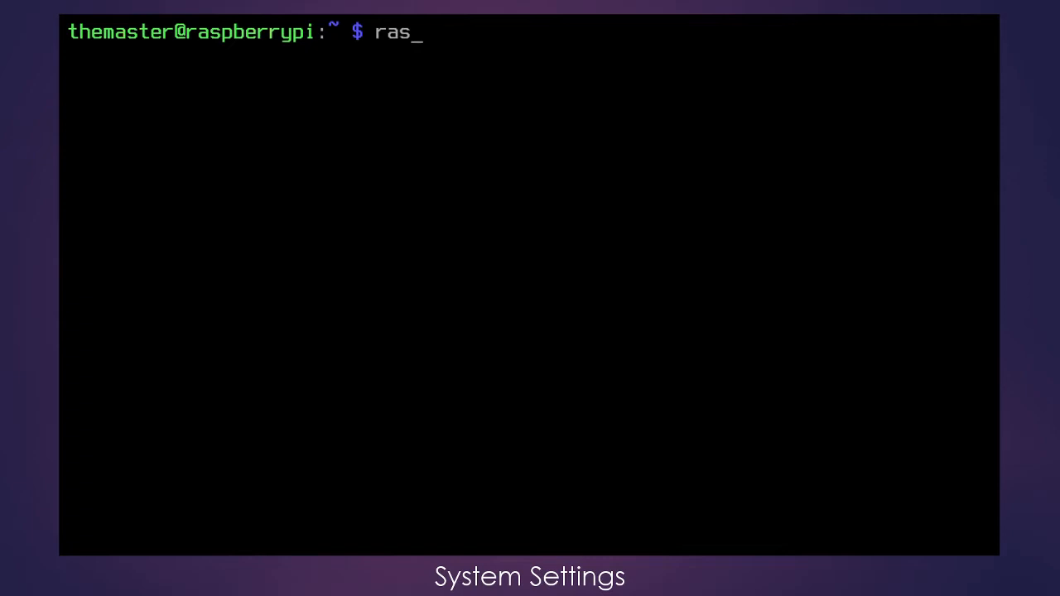
pyautogui.write('sudo')
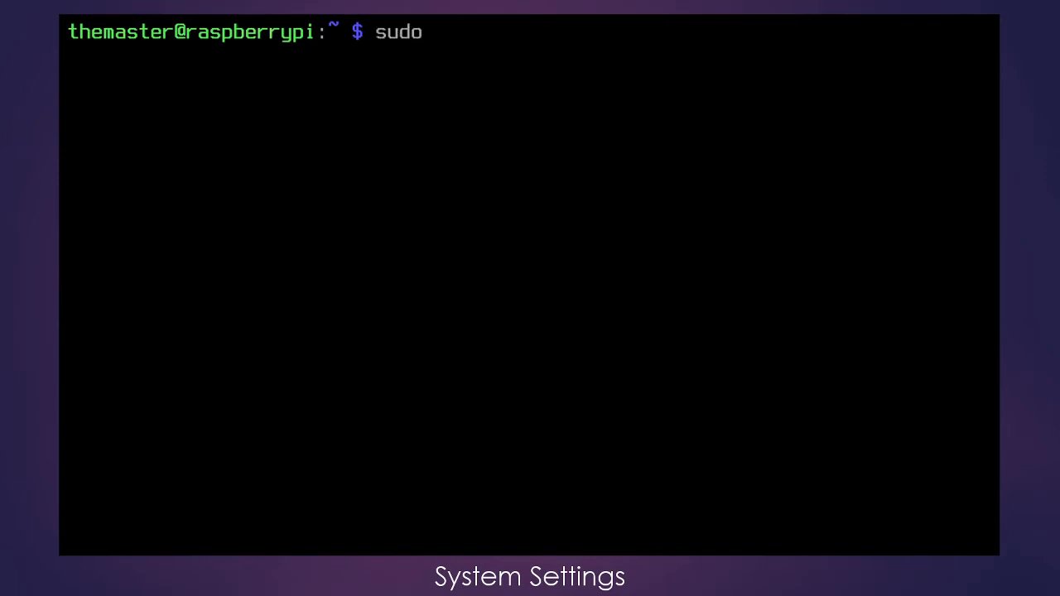
pyautogui.write('raspi-config')
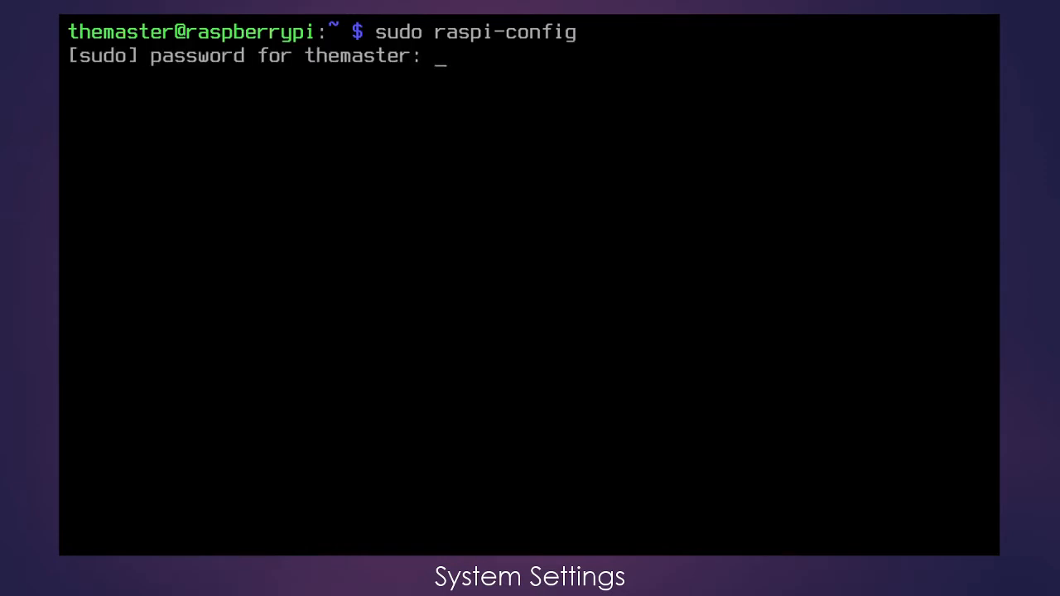
pyautogui.press('Enter')
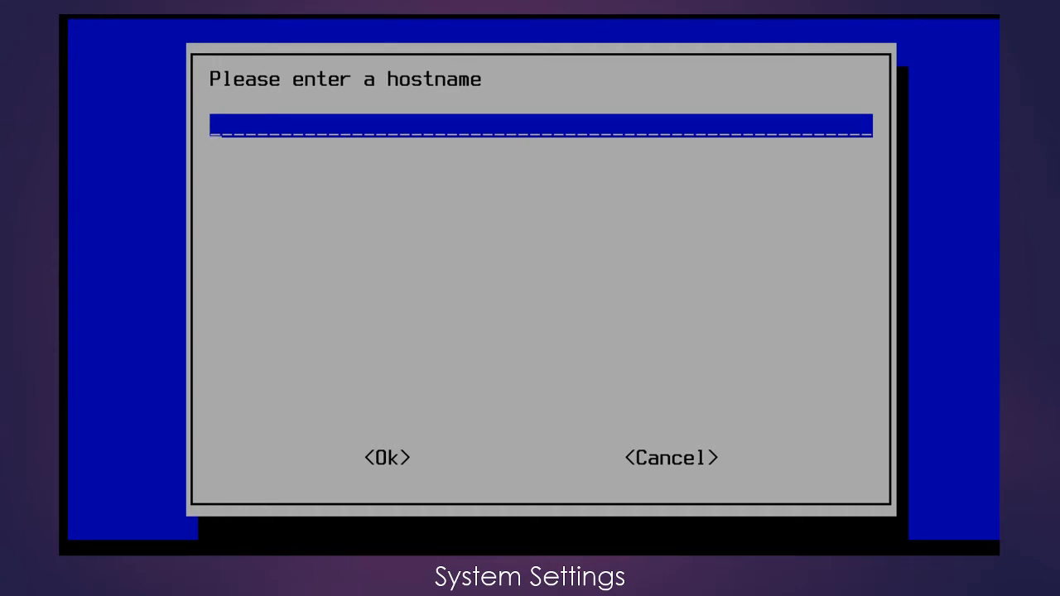
# Enter 'baseline' as the new hostname and confirm it
pyautogui.write('base')
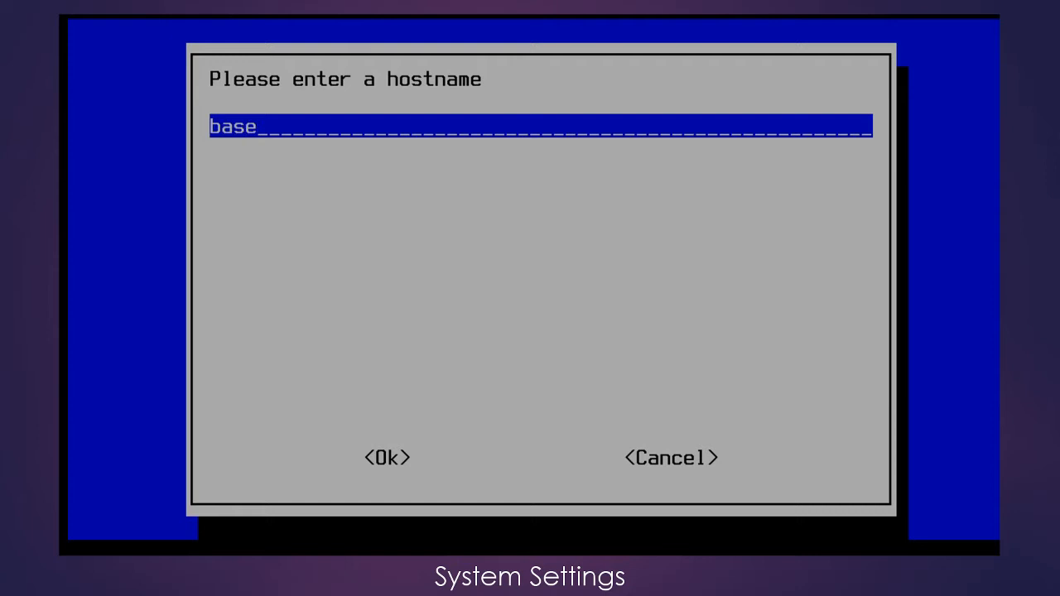
pyautogui.write('line')
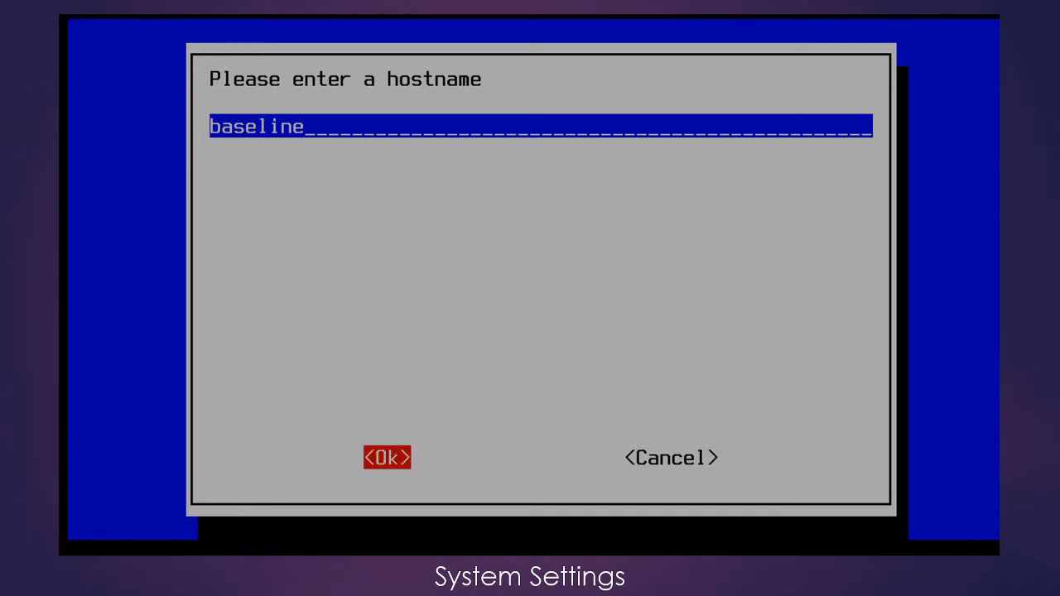
pyautogui.click(384, 457)
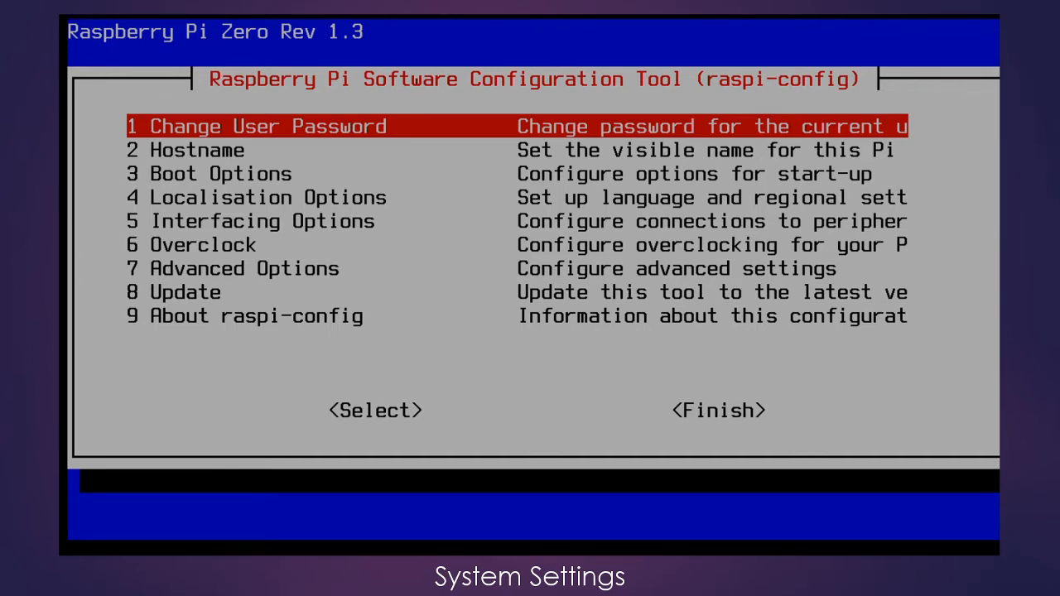
# Use Advanced Options > A1 Expand Filesystem to fill the SD card and acknowledge the resize notice
pyautogui.press('Down')
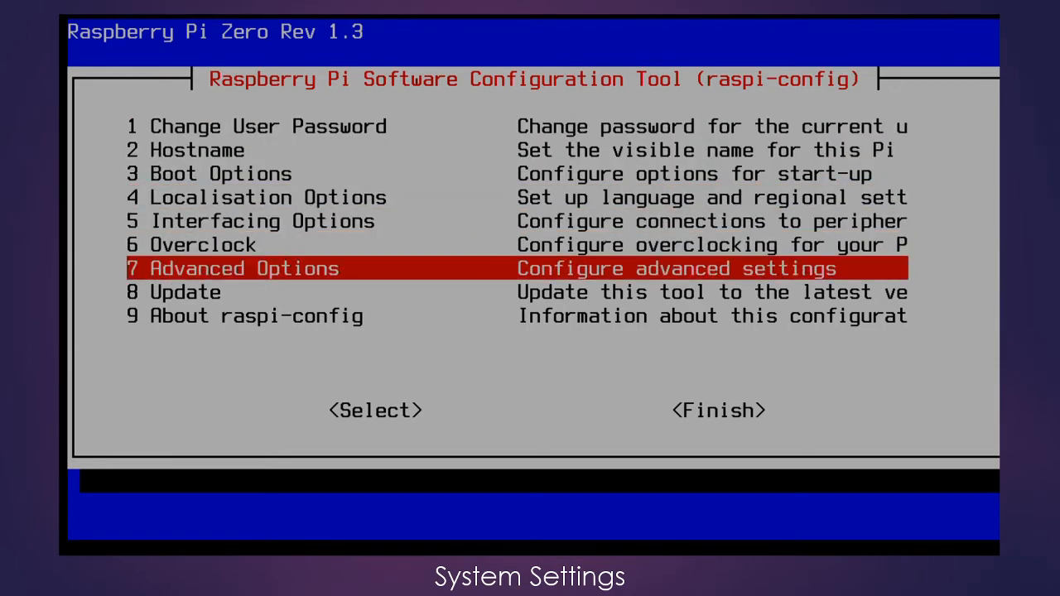
pyautogui.click(374, 411)
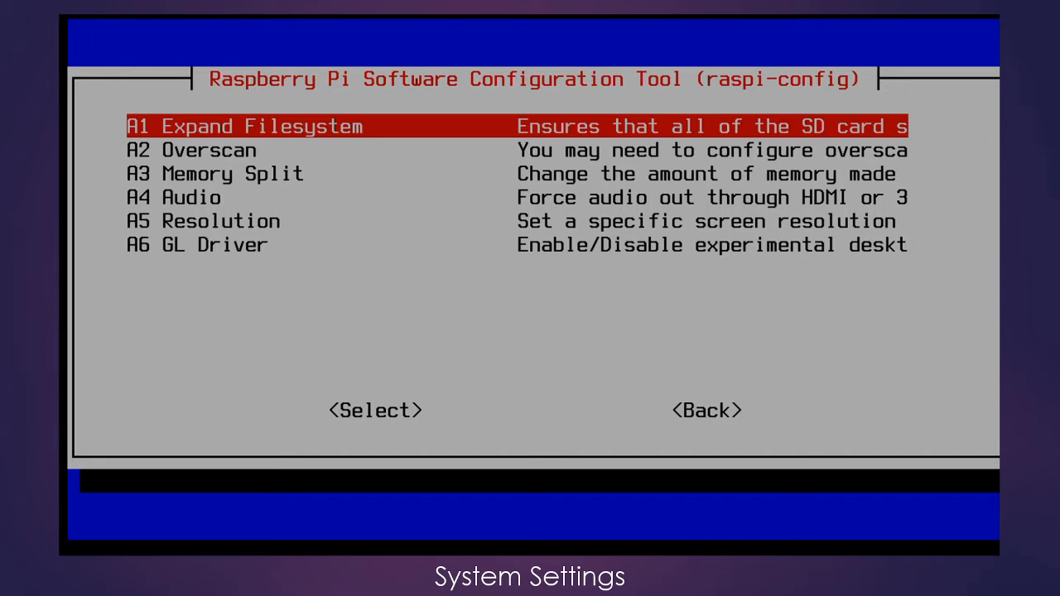
pyautogui.press('Tab')
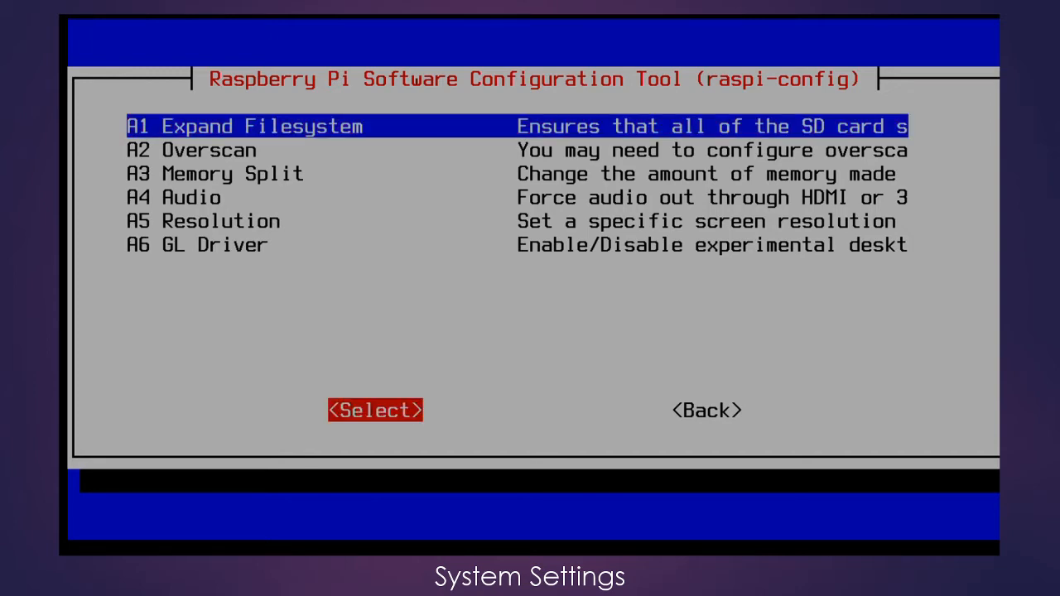
pyautogui.click(375, 411)
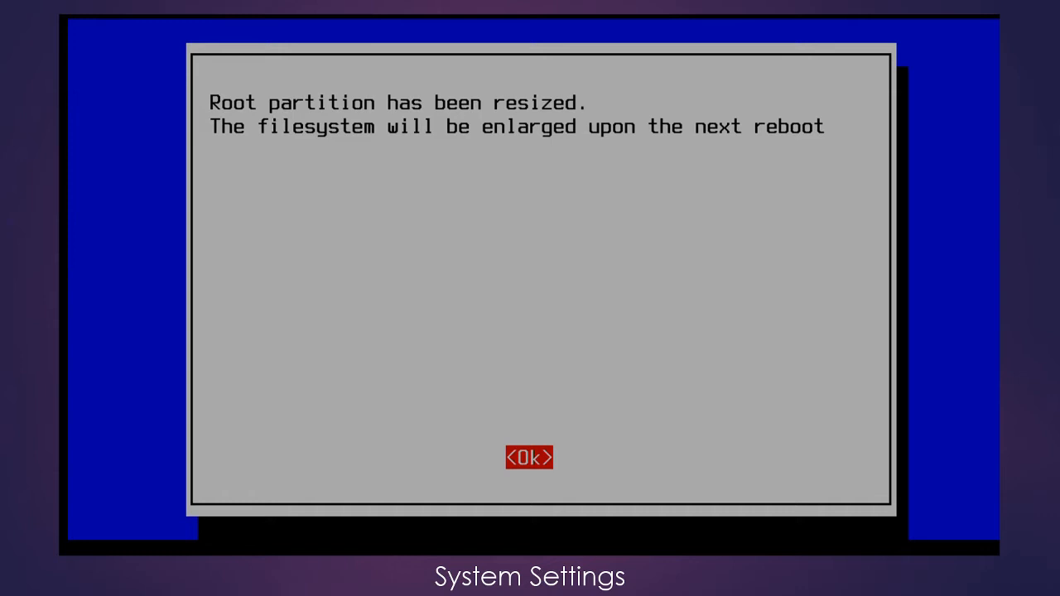
pyautogui.click(531, 457)
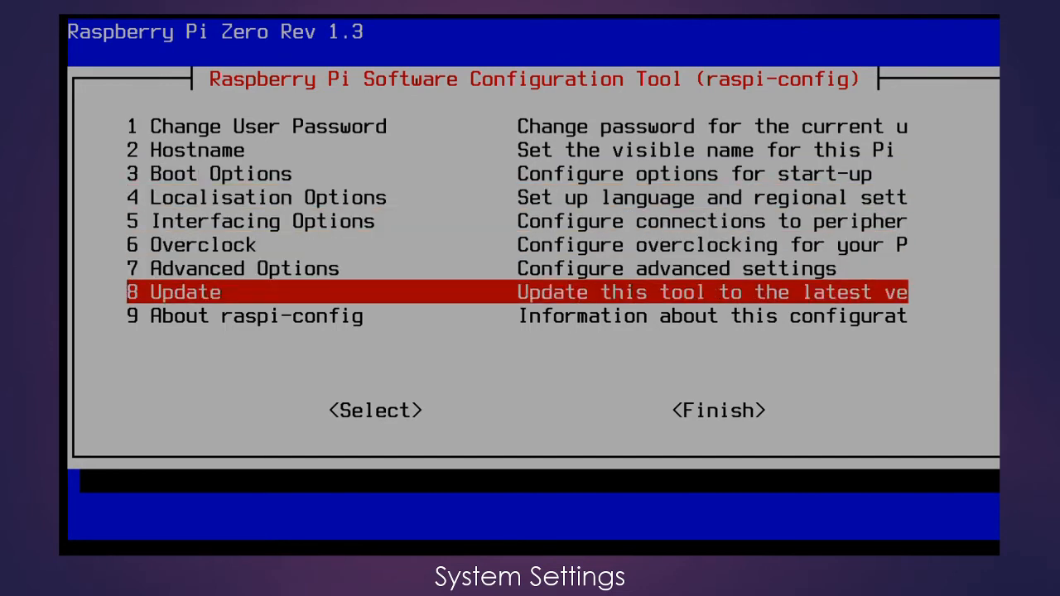
# Set the Memory Split in Advanced Options to 16 MB of GPU memory
pyautogui.press('Up')
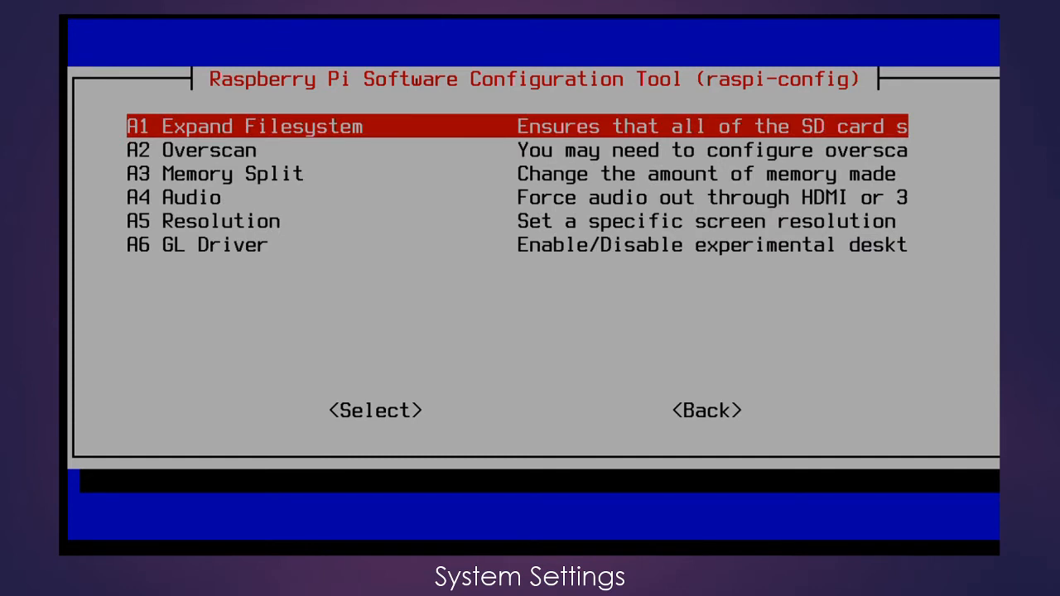
pyautogui.press('Down')
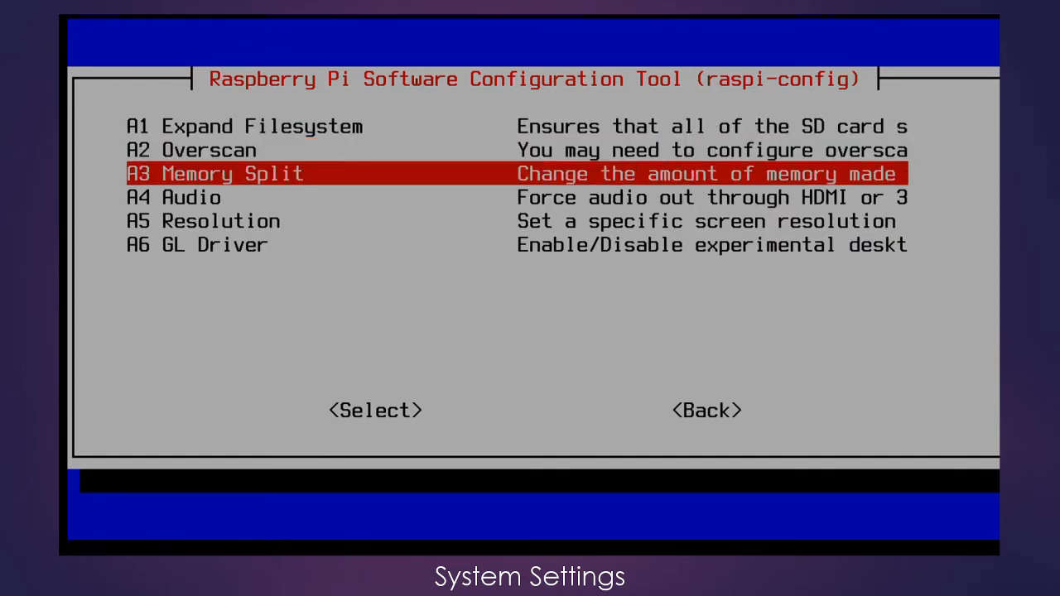
pyautogui.click(375, 411)
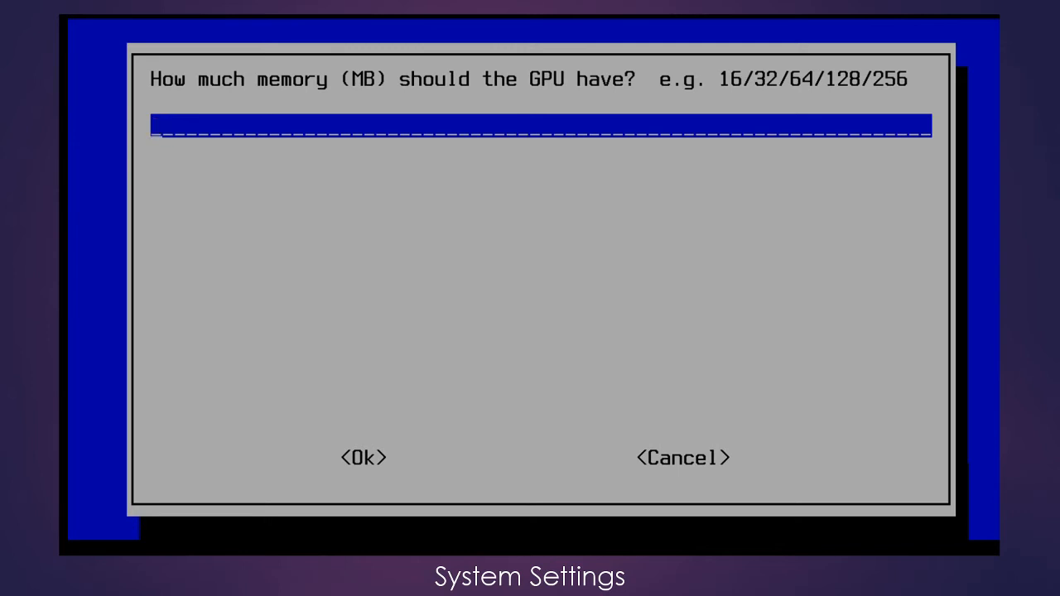
pyautogui.write('16')
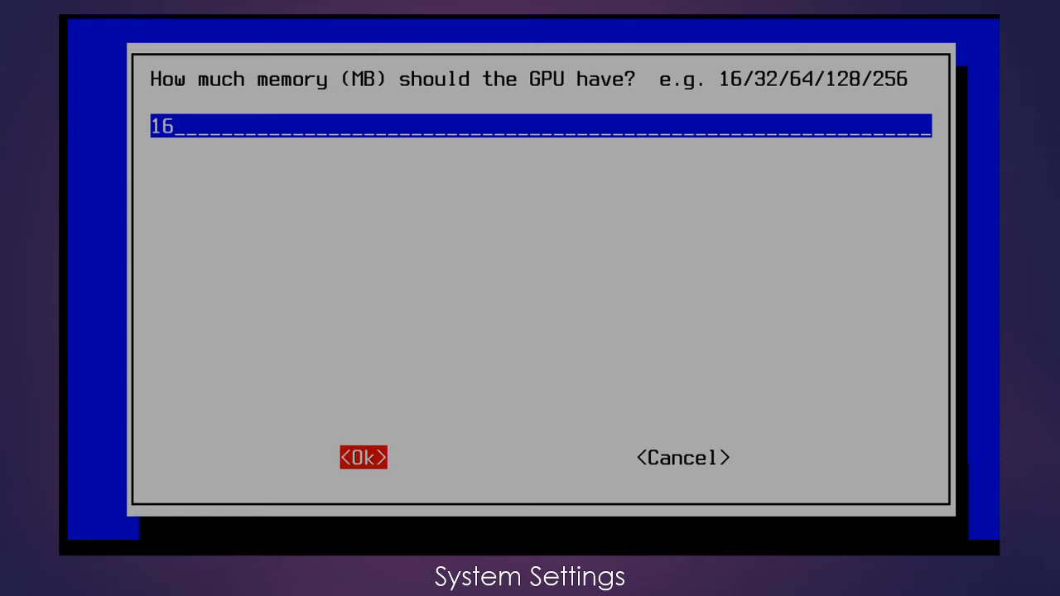
pyautogui.click(366, 459)
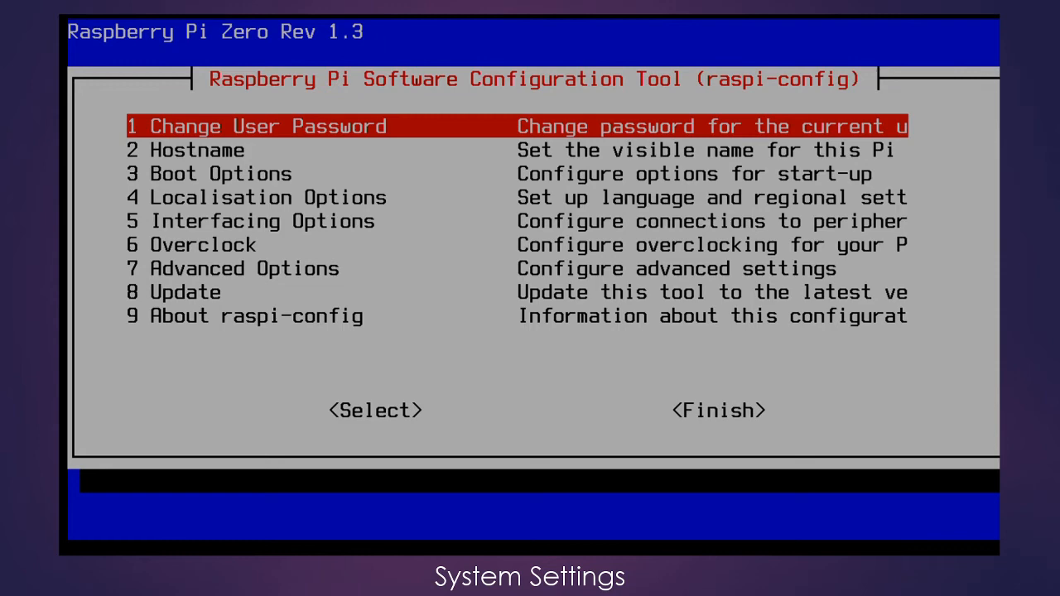
# In Change Locale, select en_US.UTF-8 UTF-8 alongside en_GB.UTF-8 and accept the list
pyautogui.press('Down')
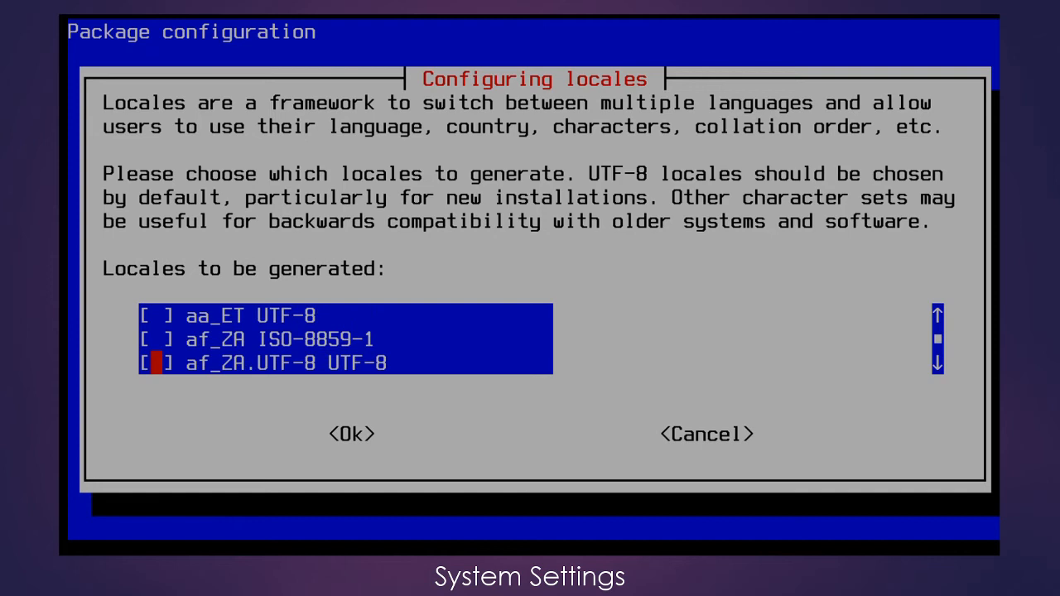
pyautogui.scroll(-3)
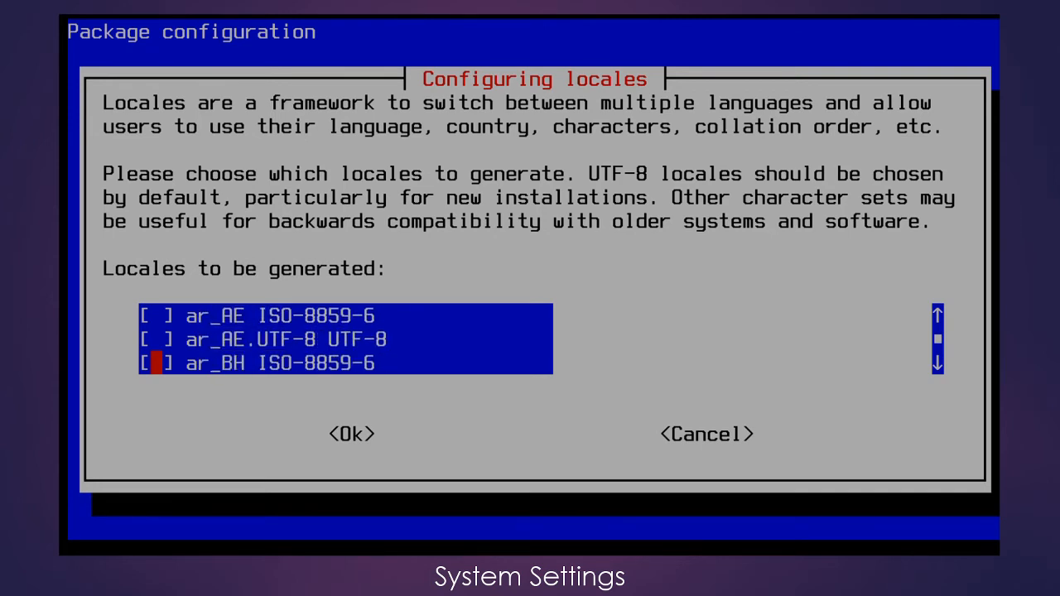
pyautogui.scroll(-3)
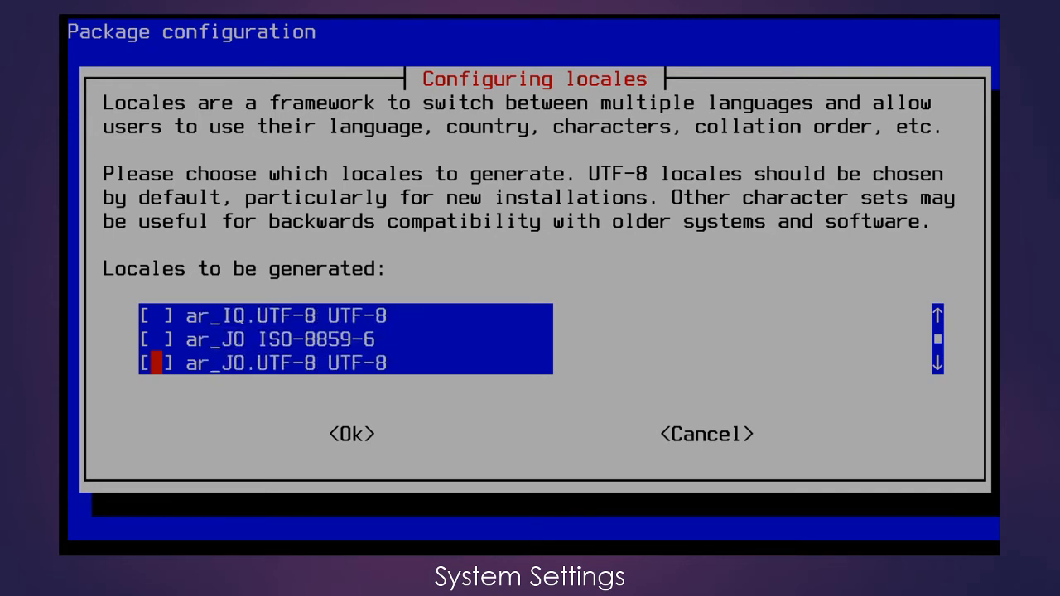
pyautogui.scroll(-3)
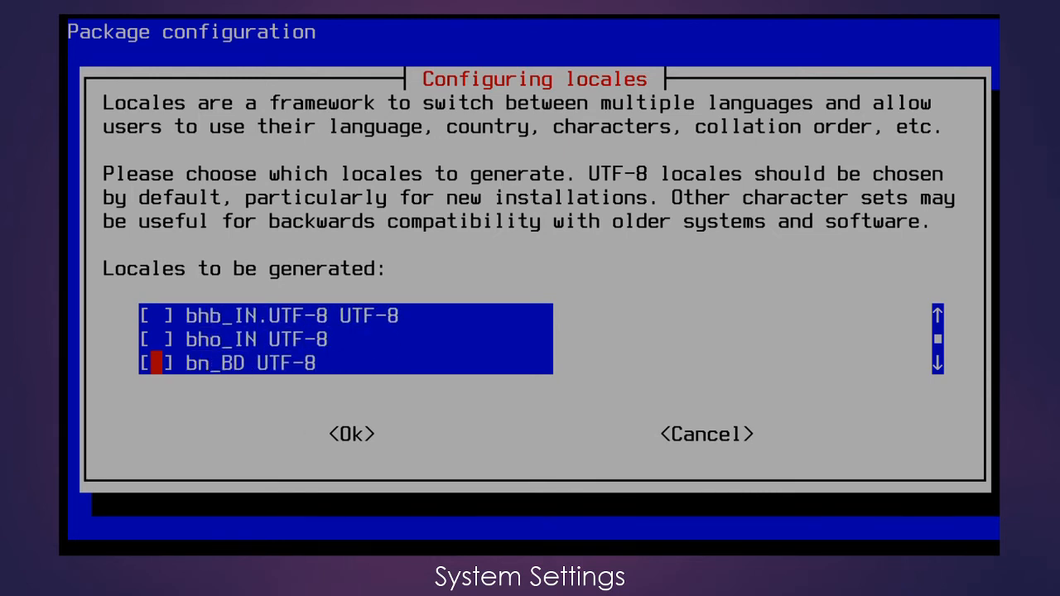
pyautogui.scroll(-3)
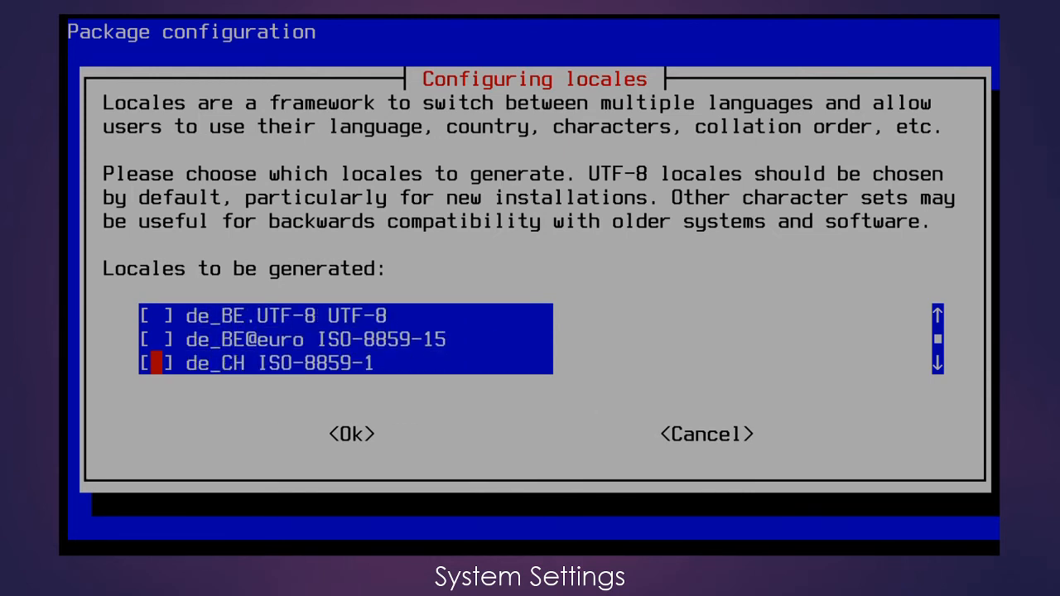
pyautogui.scroll(-3)
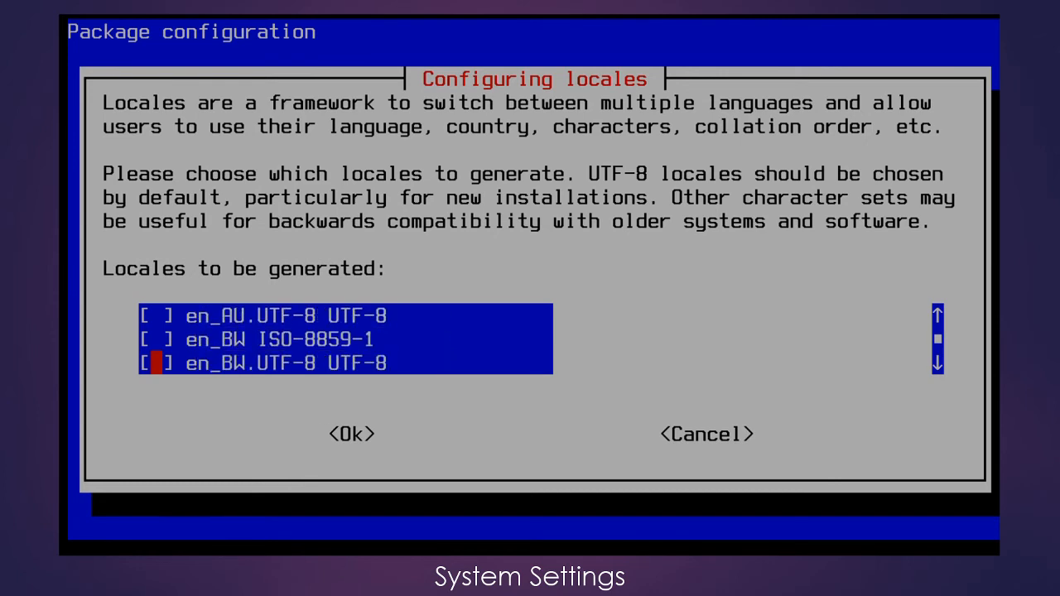
pyautogui.scroll(-3)
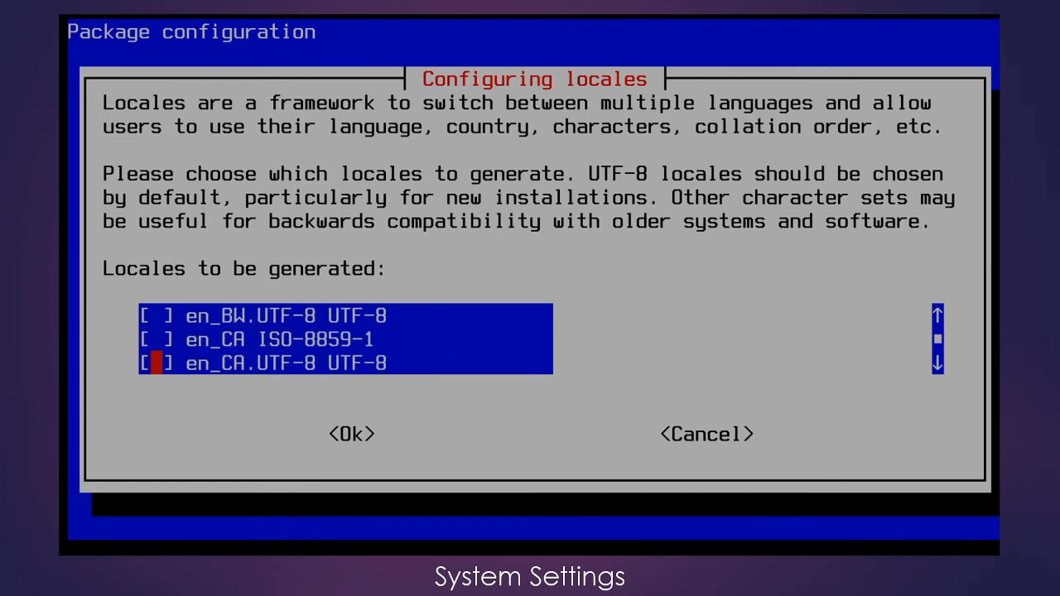
pyautogui.press('Down')
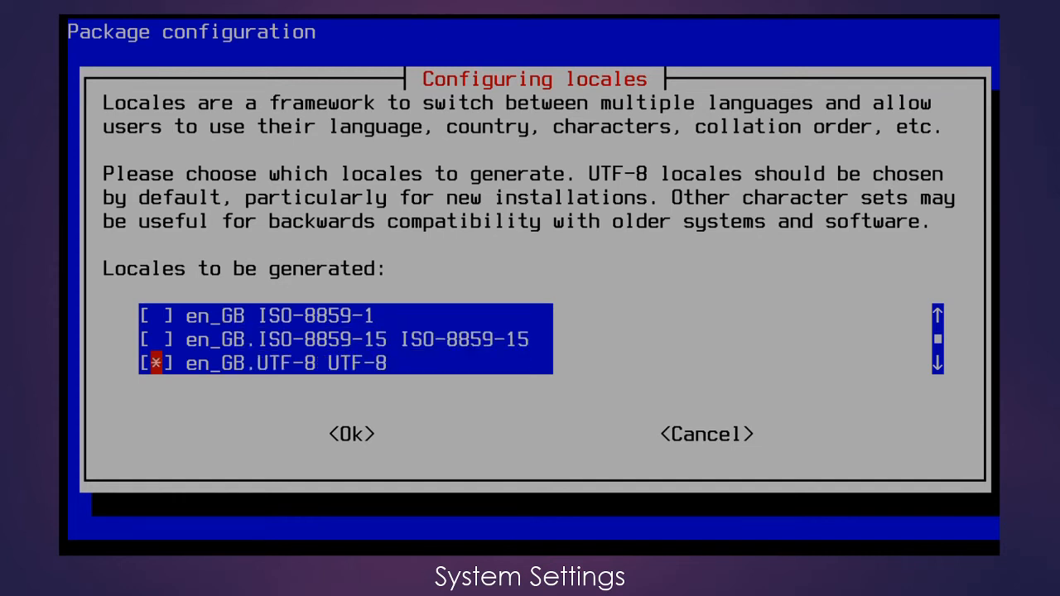
pyautogui.scroll(-3)
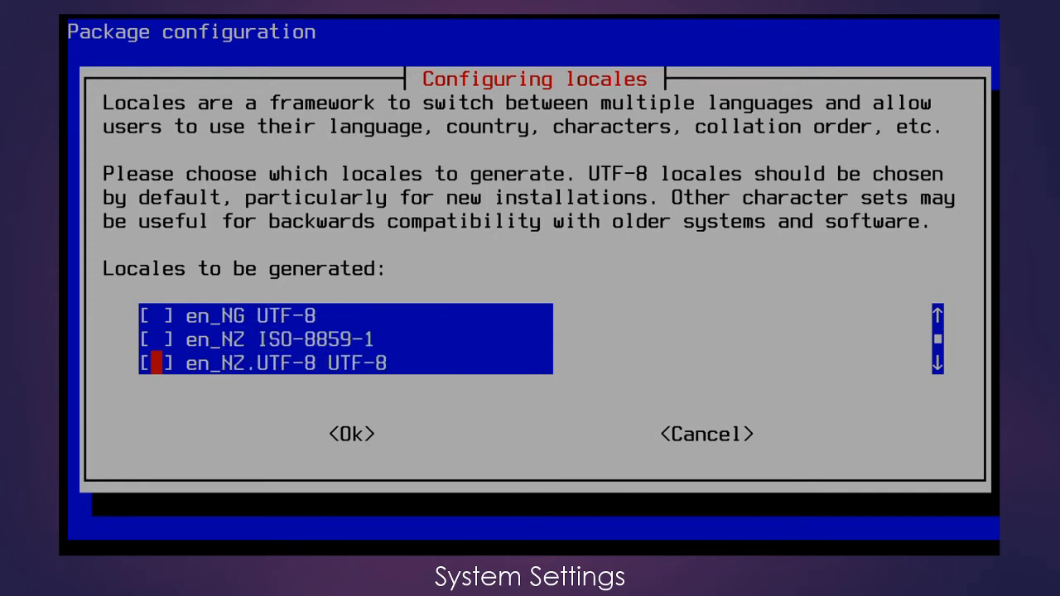
pyautogui.scroll(-3)
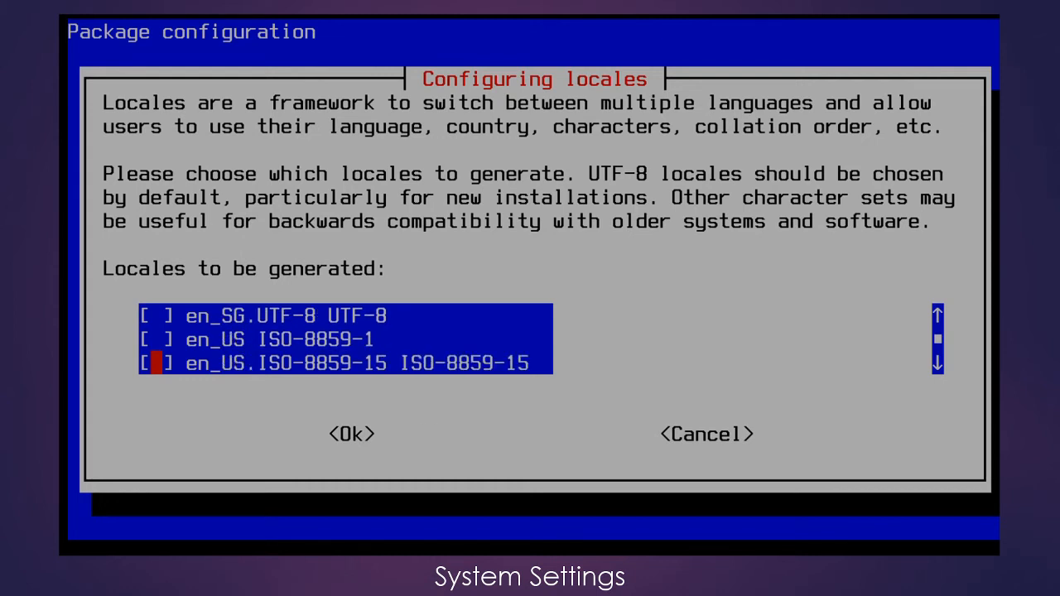
pyautogui.scroll(-3)
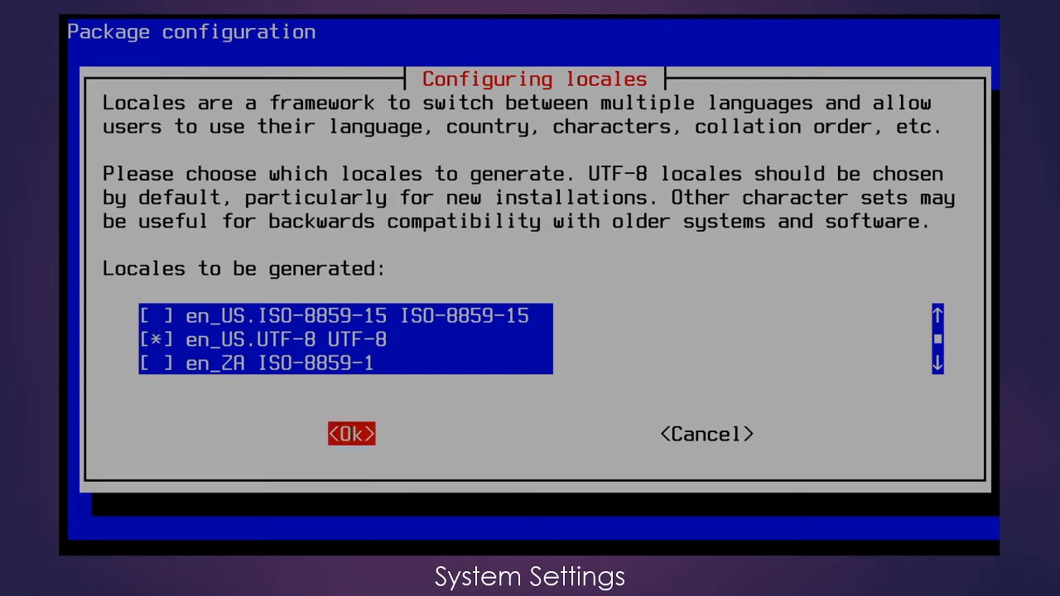
pyautogui.click(351, 434)
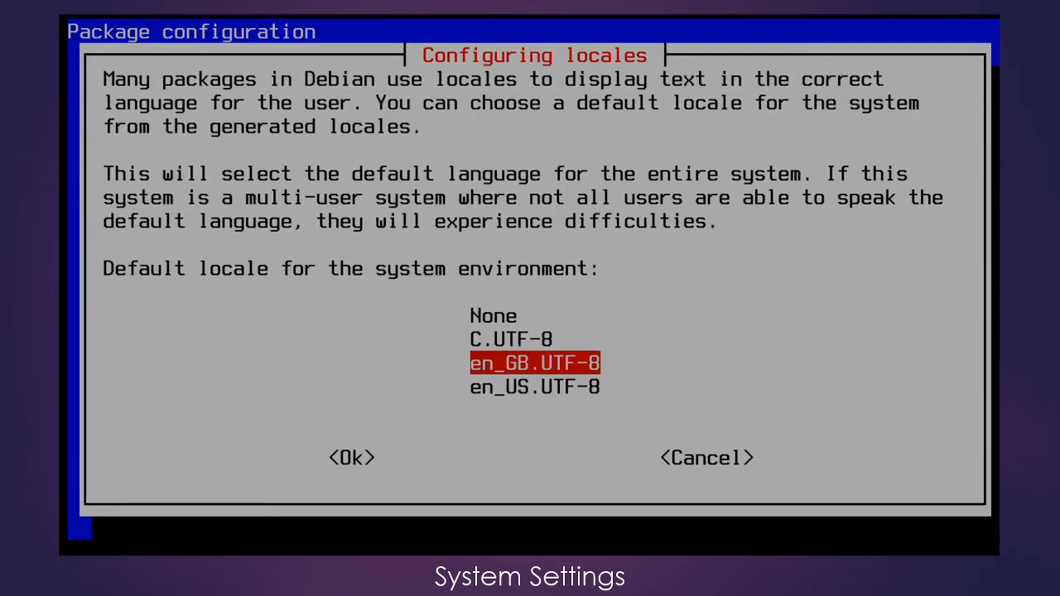
# Choose en_US.UTF-8 as the default locale and let the locales generate
pyautogui.press('Tab')
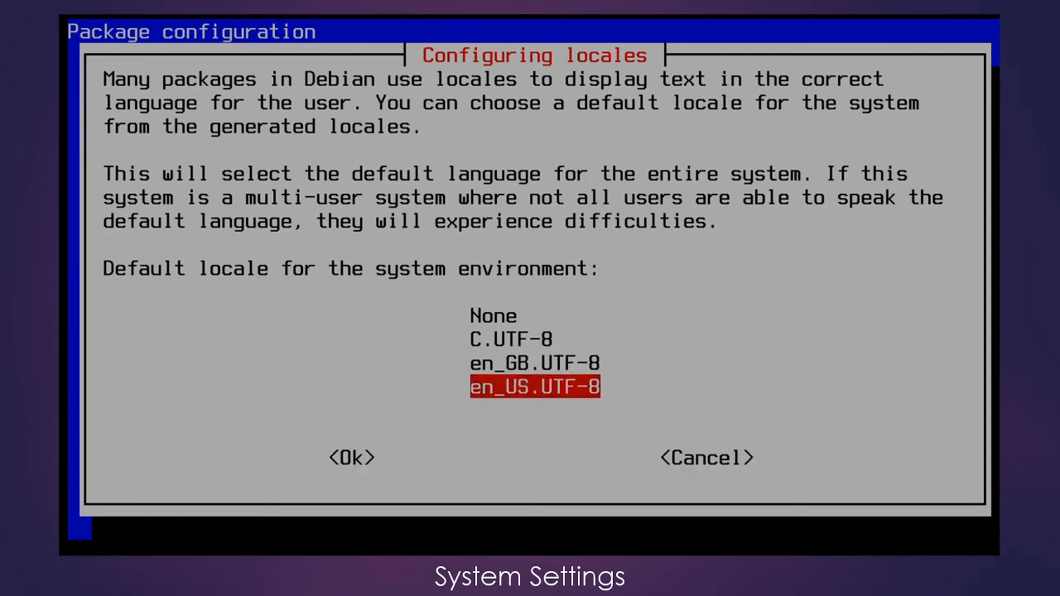
pyautogui.press('Tab')
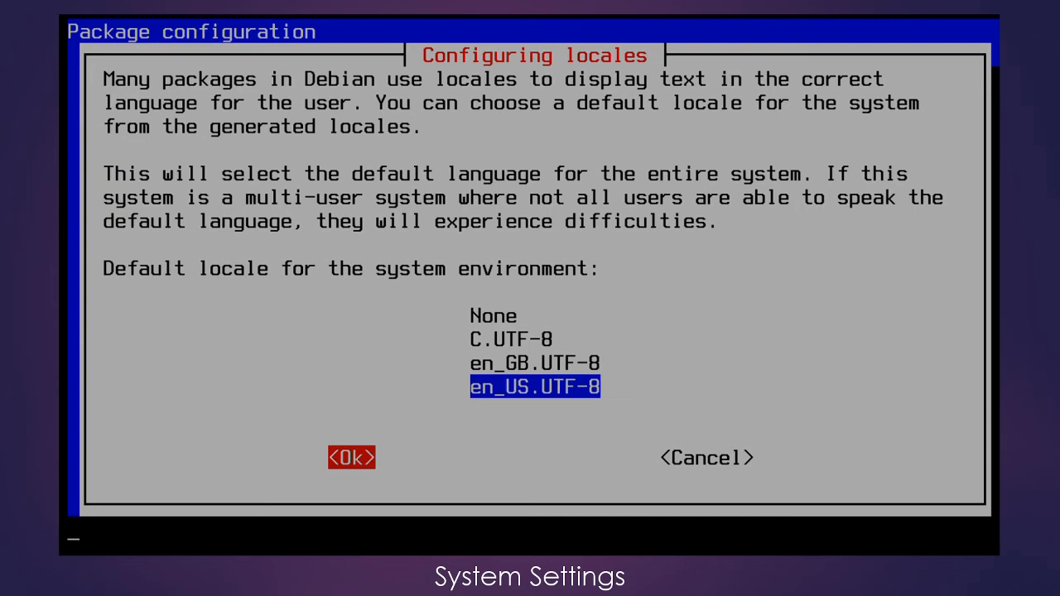
pyautogui.click(351, 457)
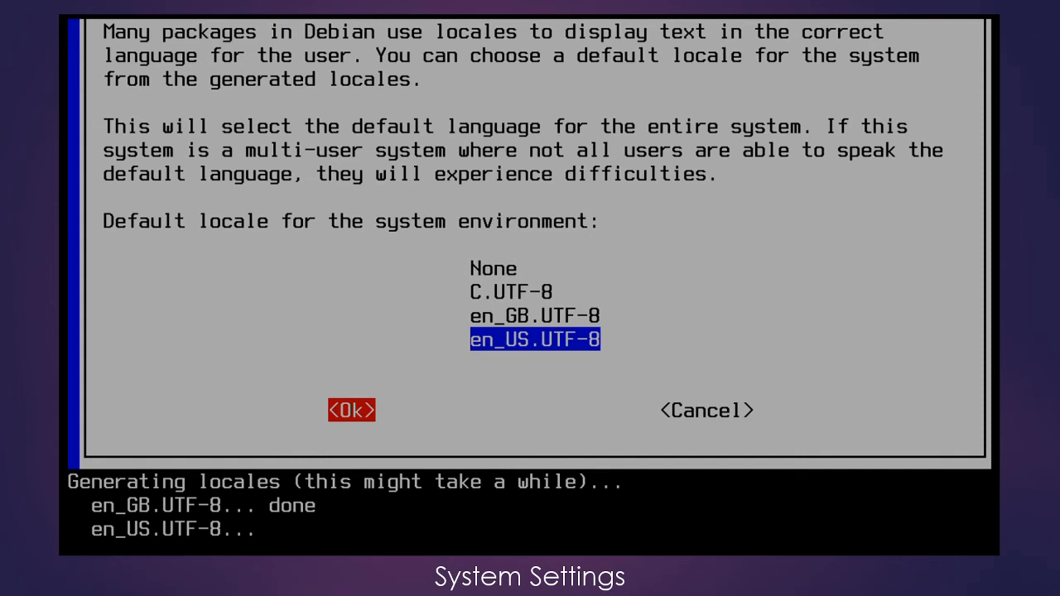
pyautogui.click(351, 411)
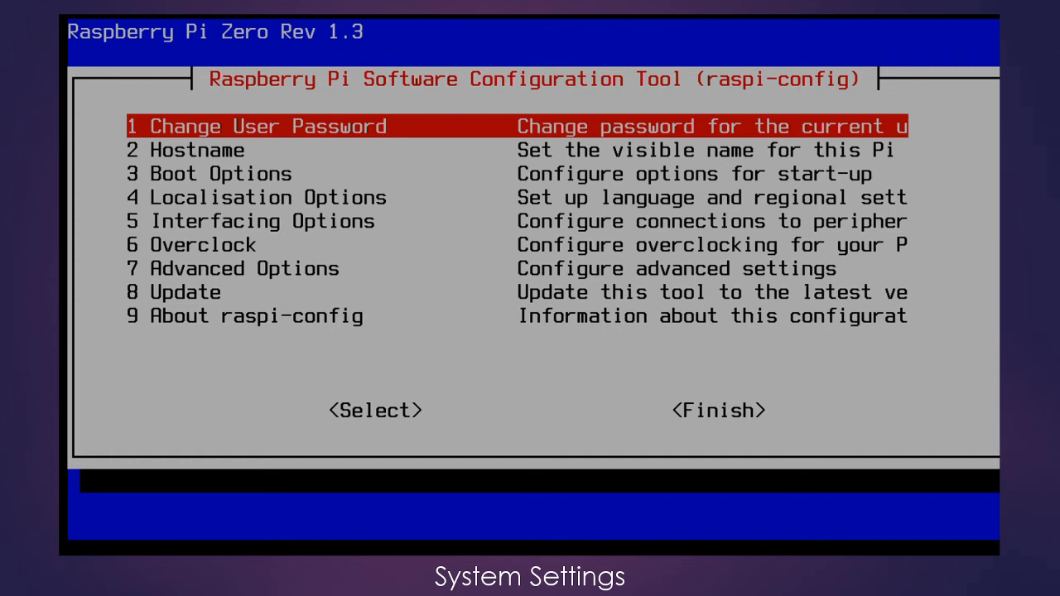
# In Localisation Options > Change Timezone, set the zone to US / Mountain
pyautogui.press('Down')
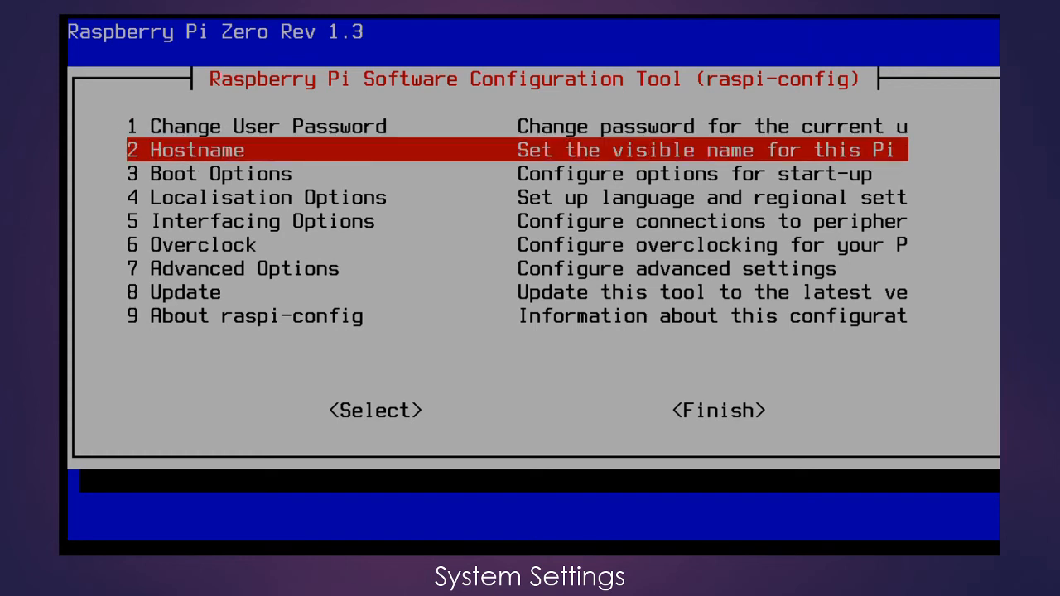
pyautogui.press('Down')
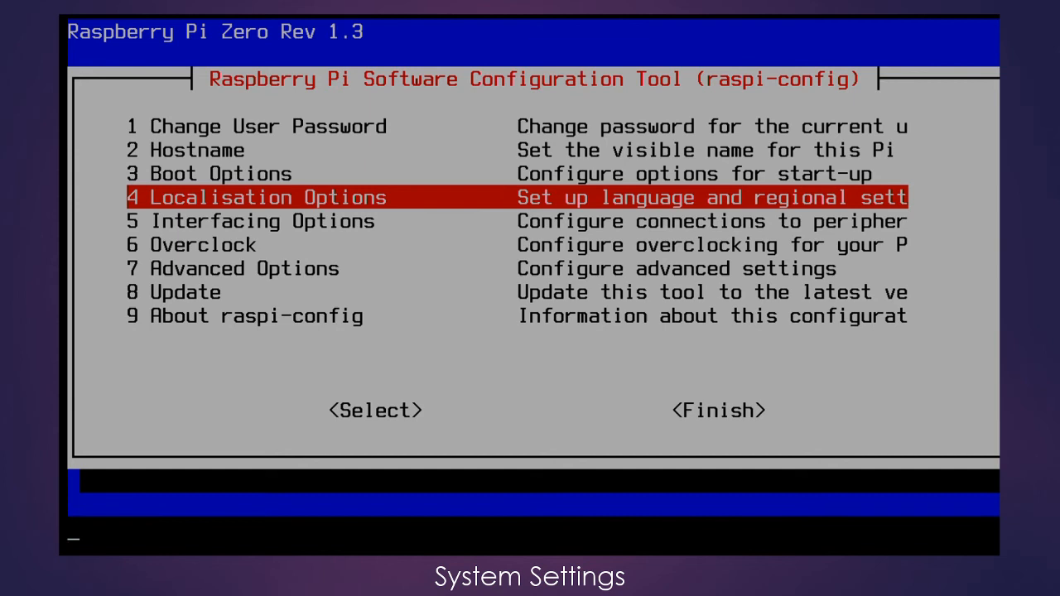
pyautogui.click(374, 411)
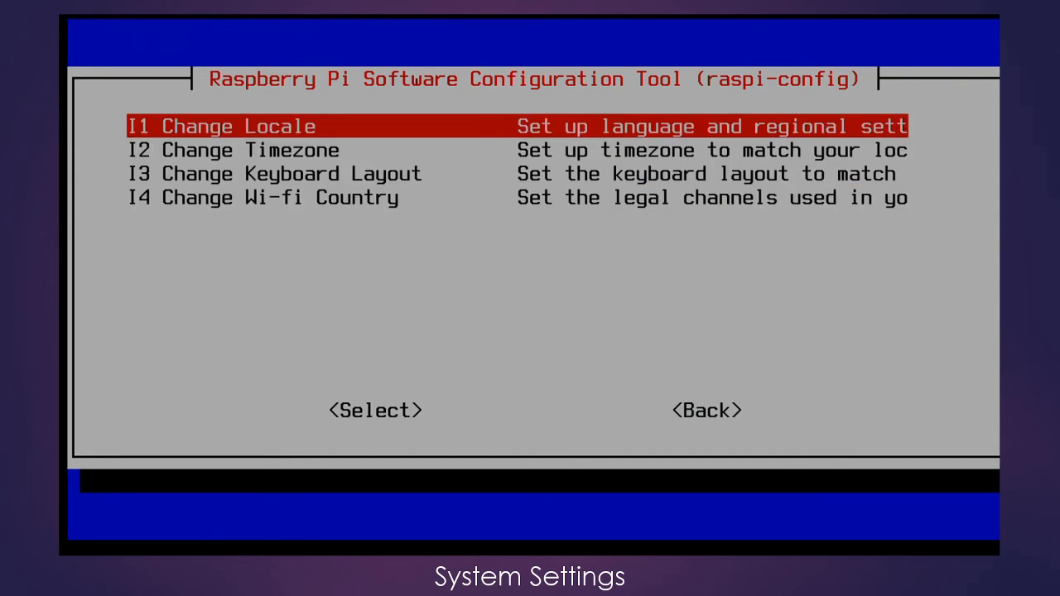
pyautogui.press('Down')
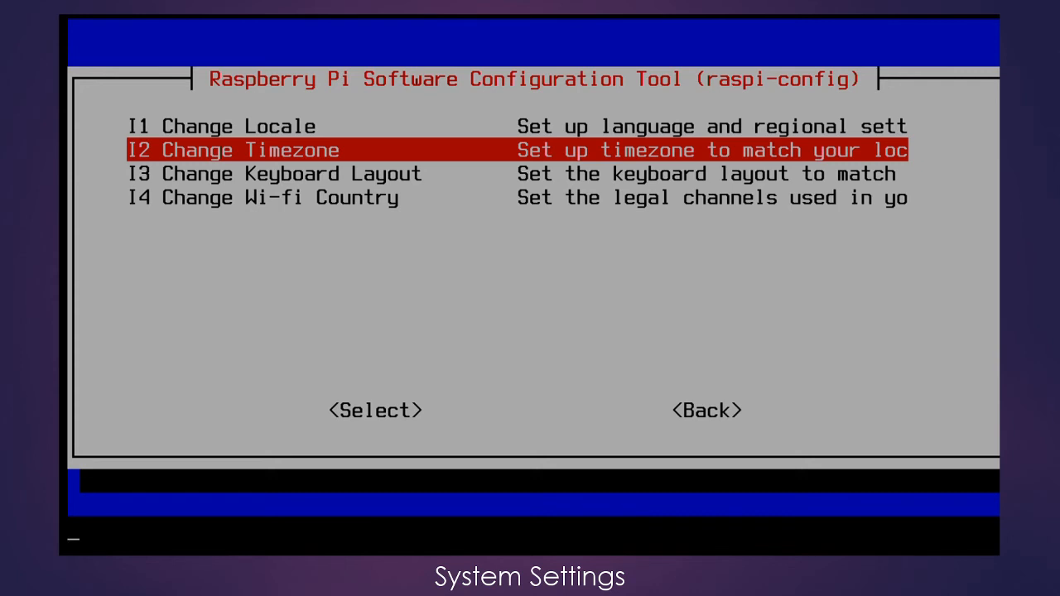
pyautogui.click(375, 411)
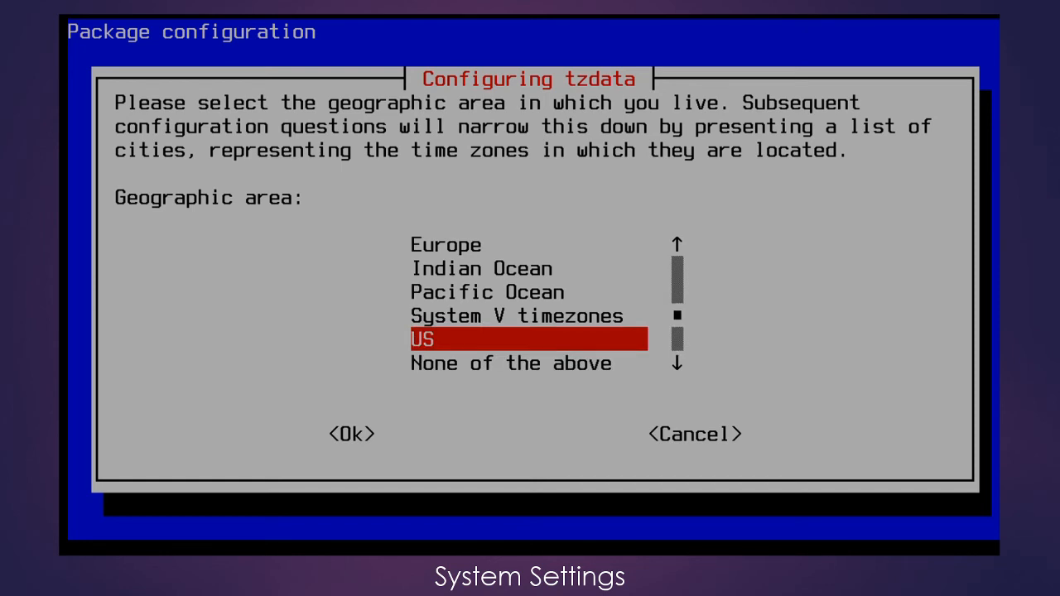
pyautogui.click(351, 434)
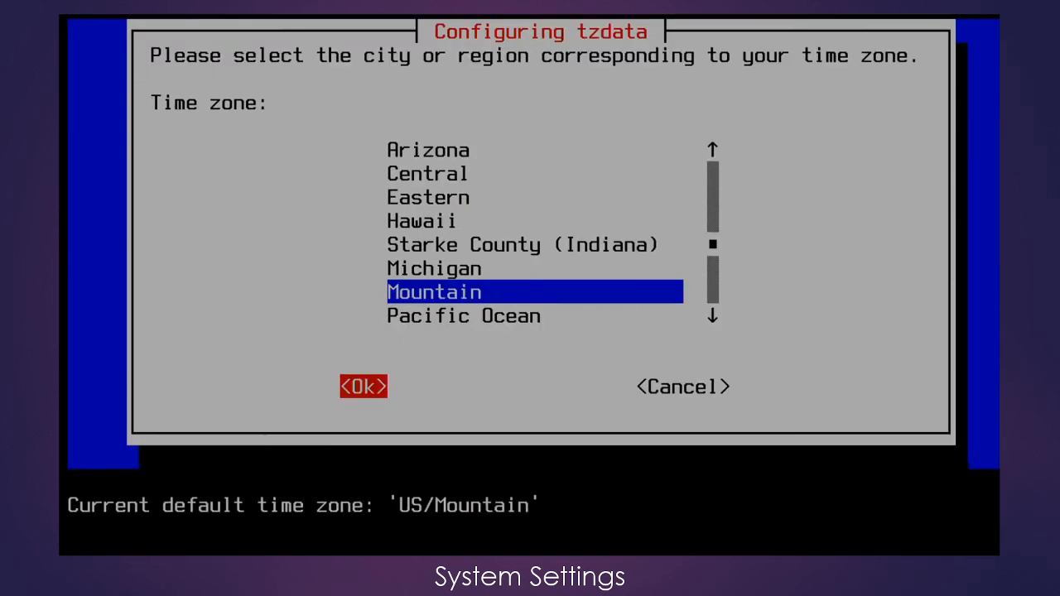
pyautogui.click(361, 386)
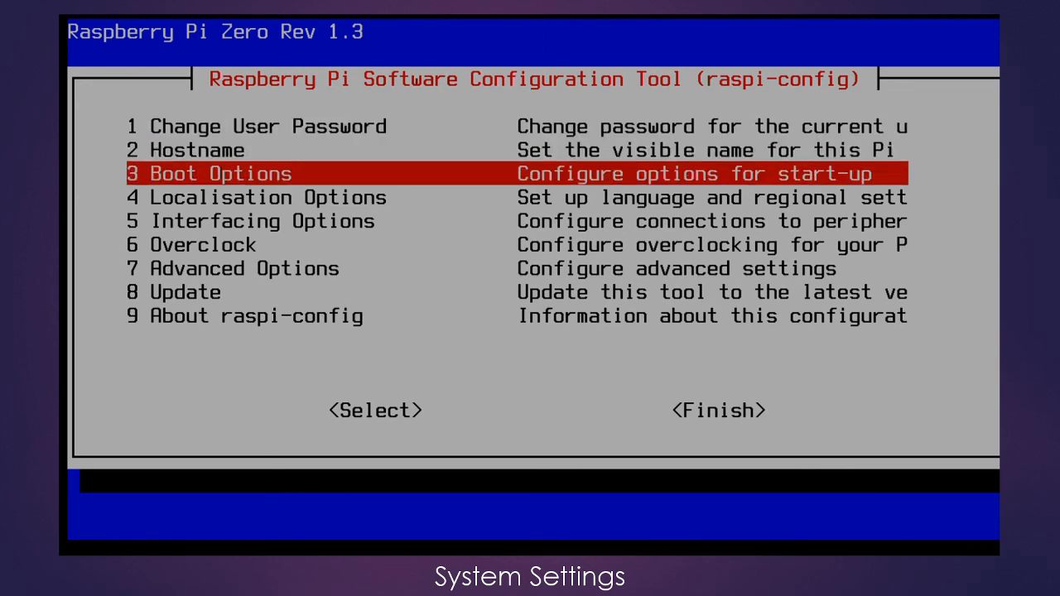
# In Interfacing Options > P2 SSH, answer Yes to enable the SSH server and dismiss the confirmation
pyautogui.press('Down')
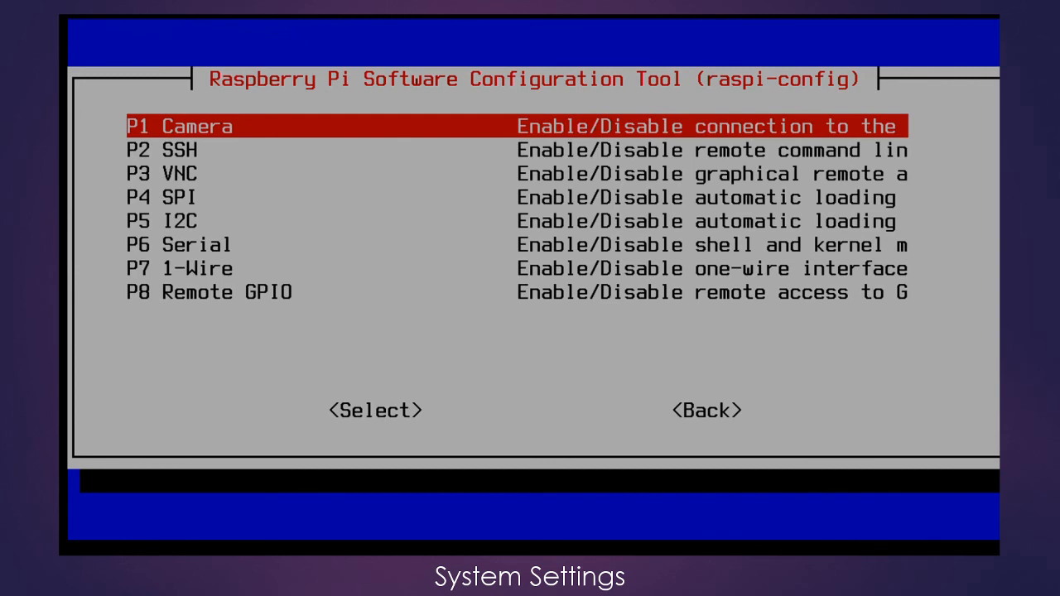
pyautogui.press('Down')
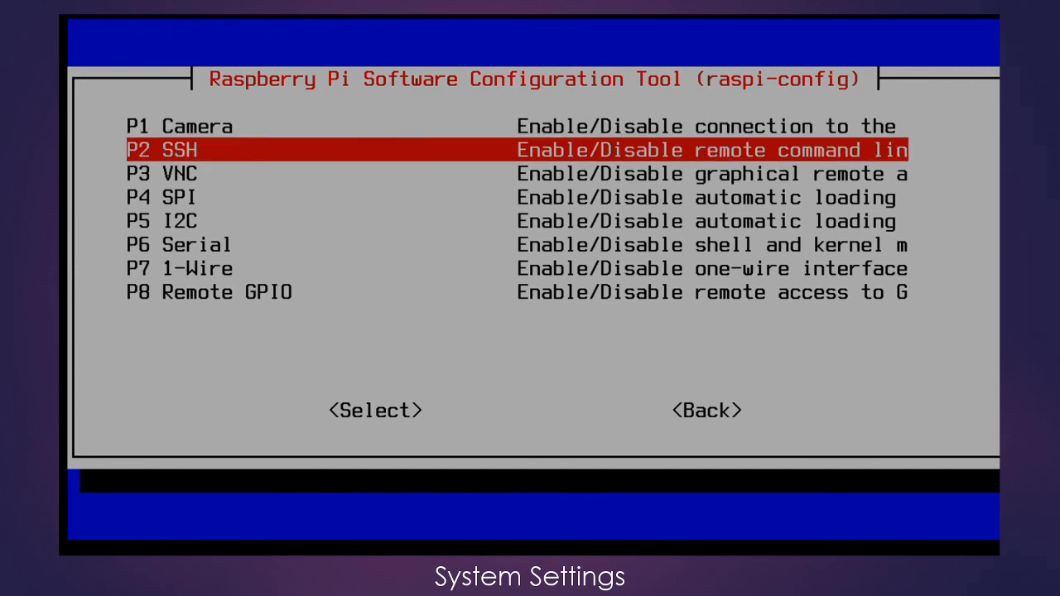
pyautogui.press('Tab')
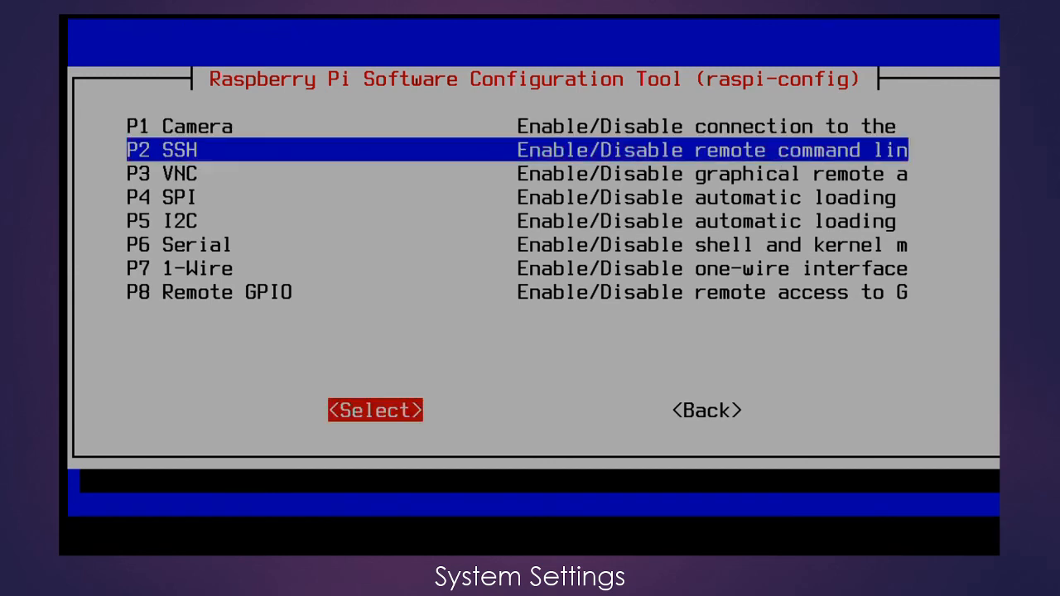
pyautogui.click(374, 411)
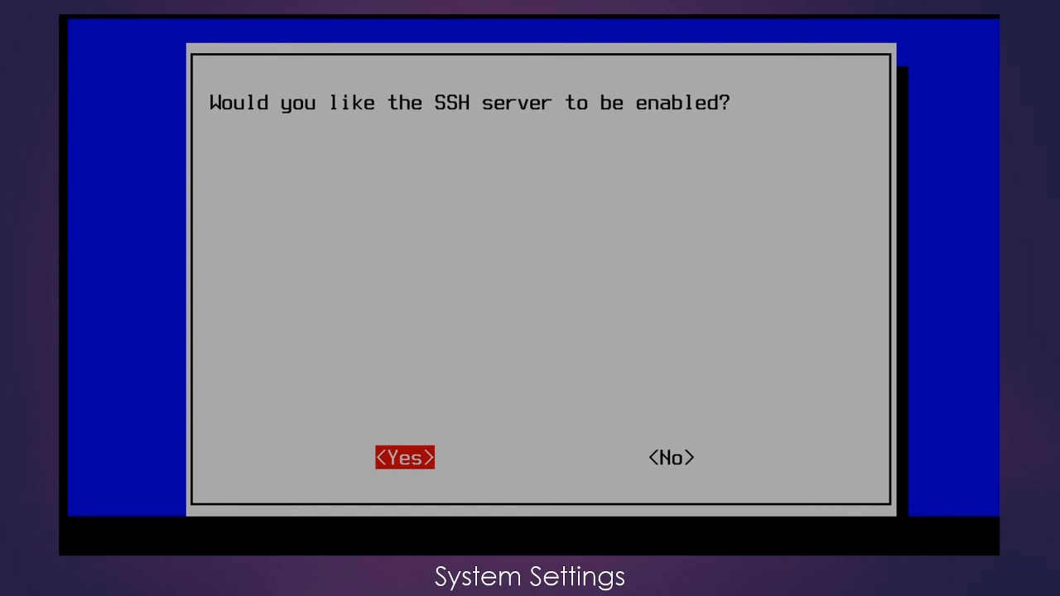
pyautogui.click(406, 458)
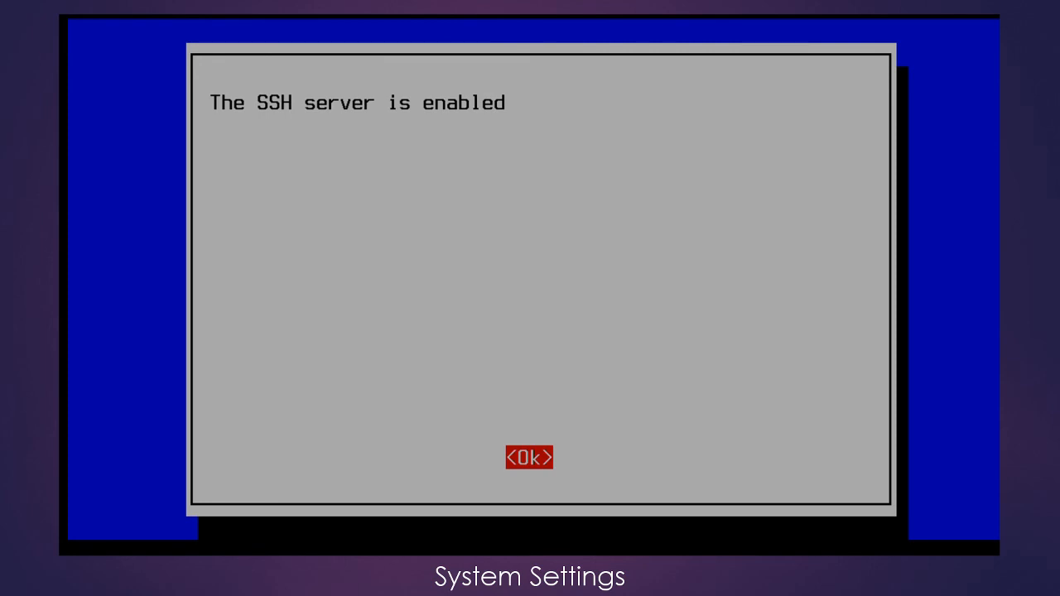
pyautogui.click(530, 459)
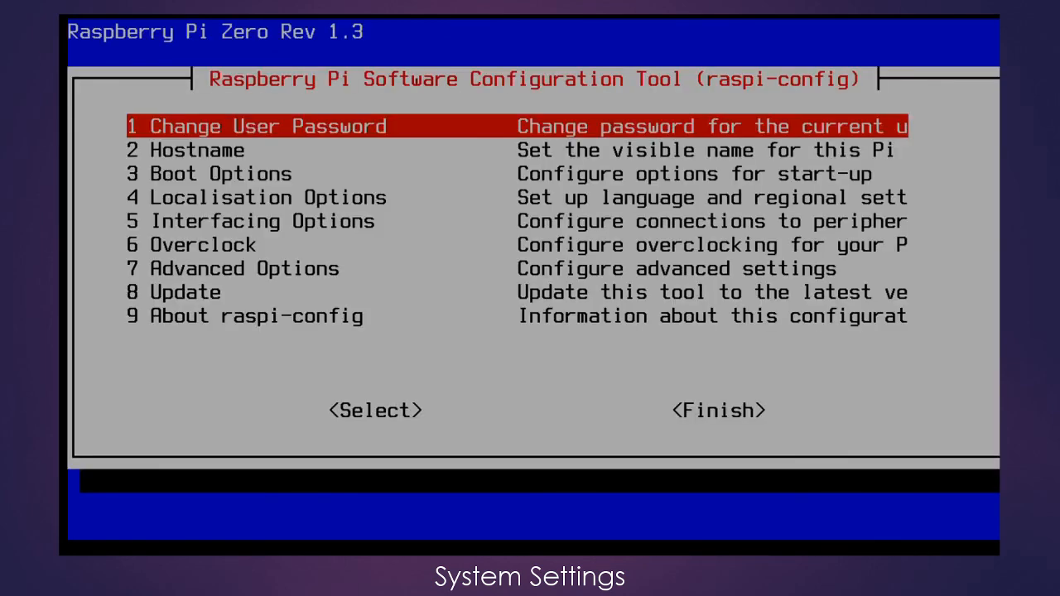
# Choose <Finish> to bring up the reboot-now question
pyautogui.press('Tab')
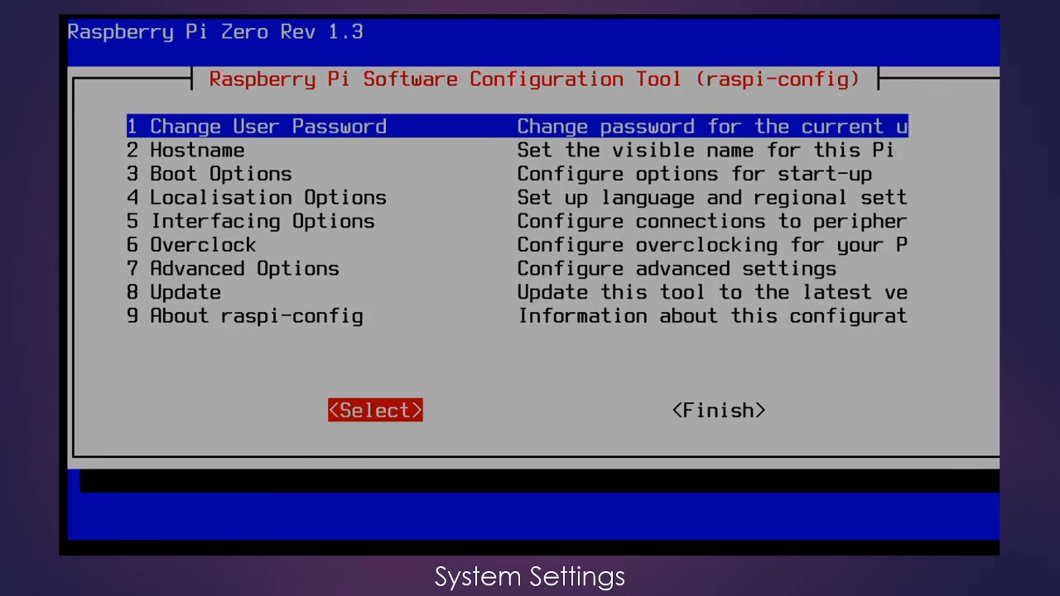
pyautogui.click(716, 411)
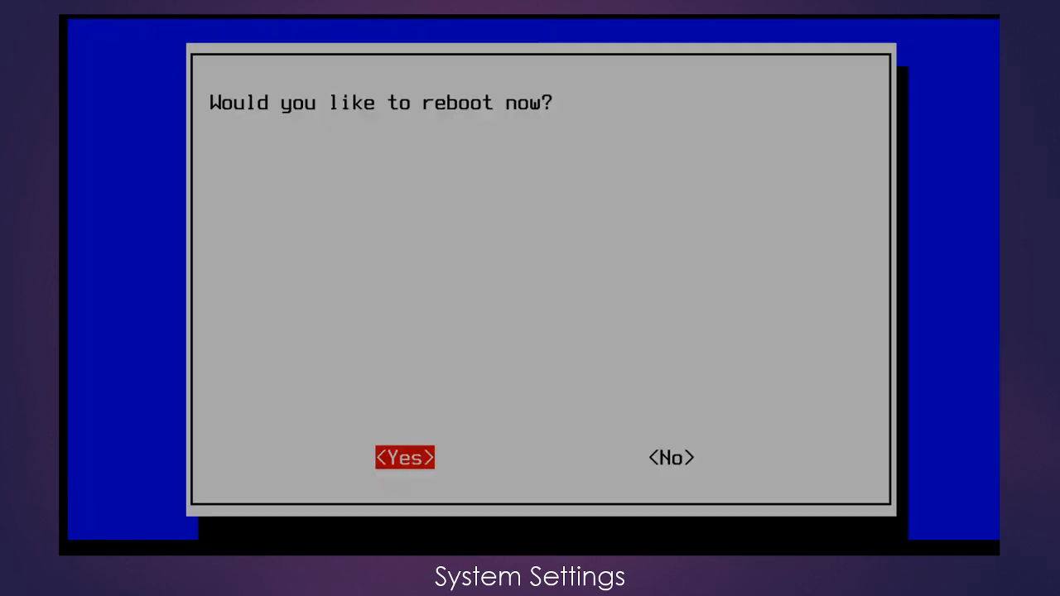